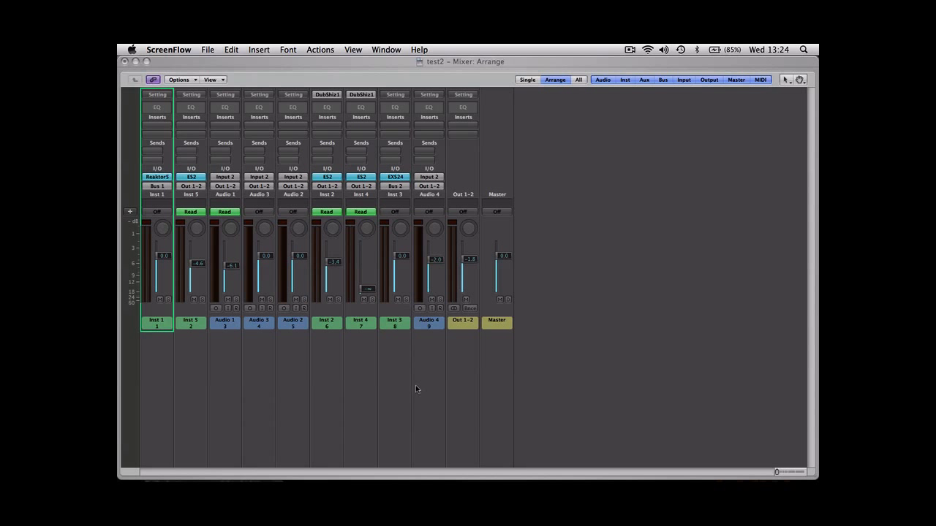
pyautogui.moveTo(599, 255)
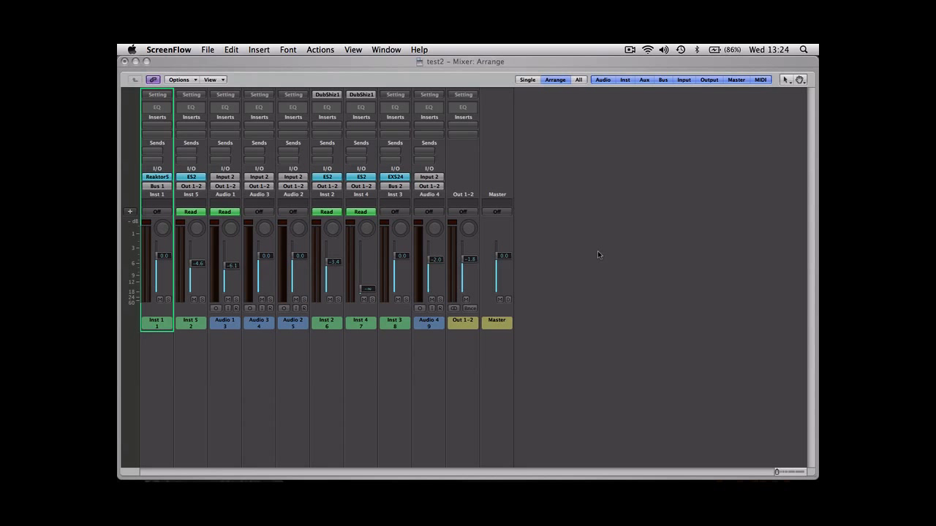
# Create a new stereo auxiliary channel strip from the mixer's Options menu
pyautogui.click(178, 80)
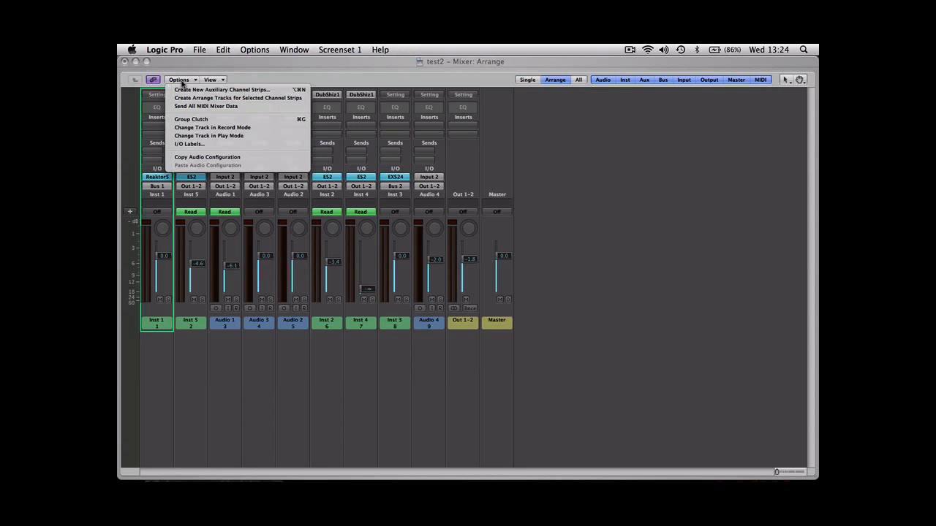
pyautogui.moveTo(194, 87)
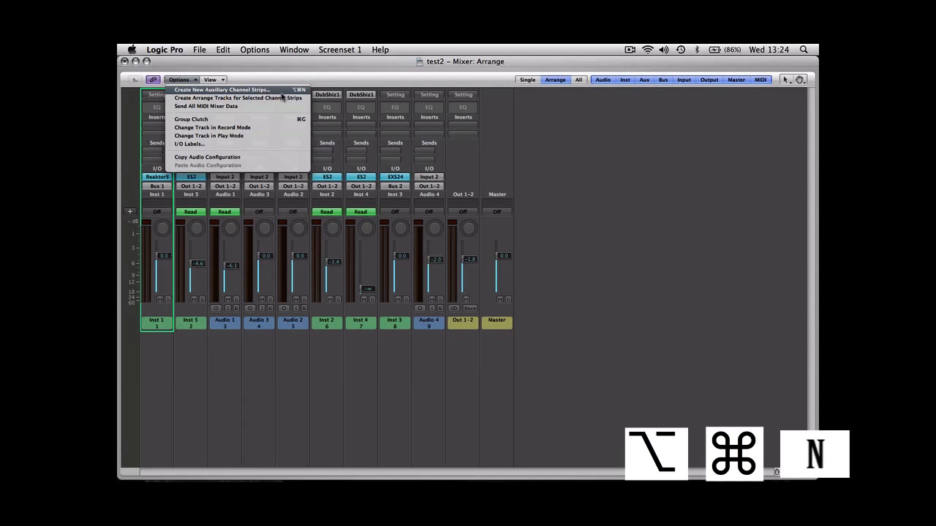
pyautogui.click(222, 89)
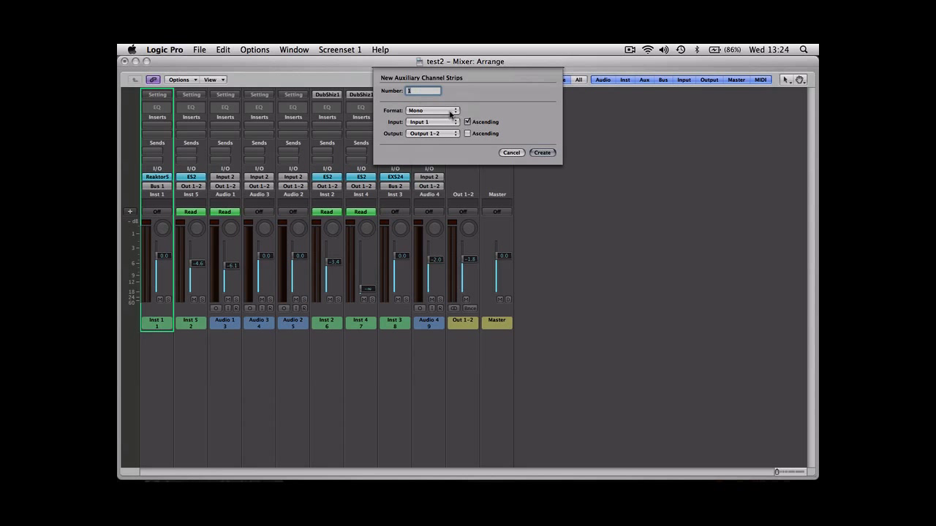
pyautogui.click(432, 110)
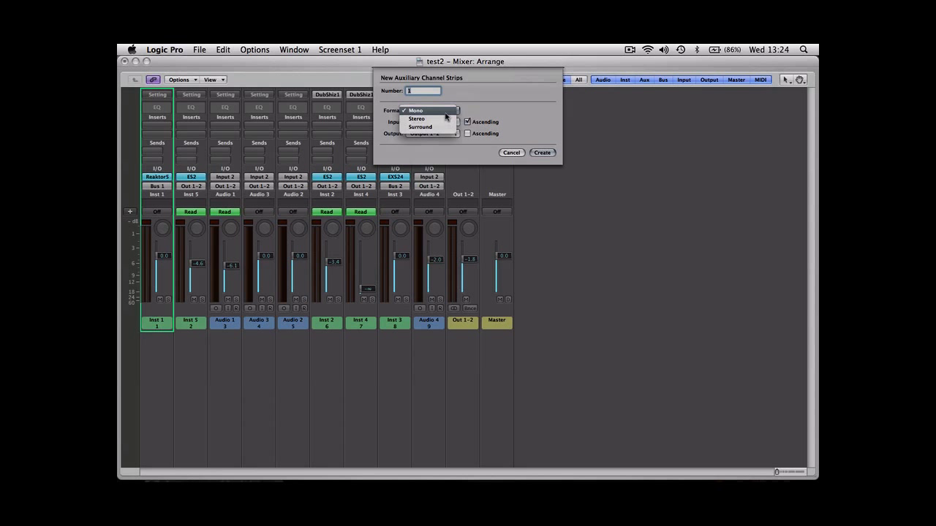
pyautogui.moveTo(417, 118)
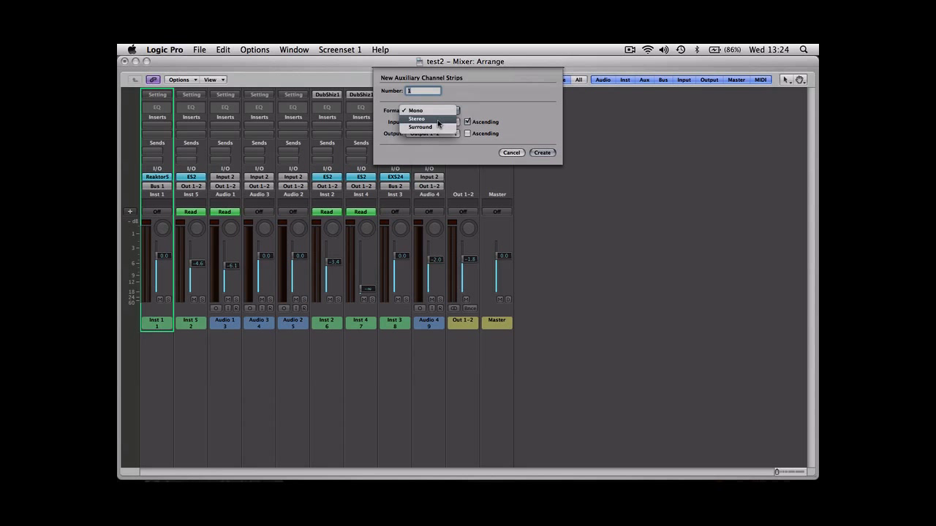
pyautogui.click(417, 118)
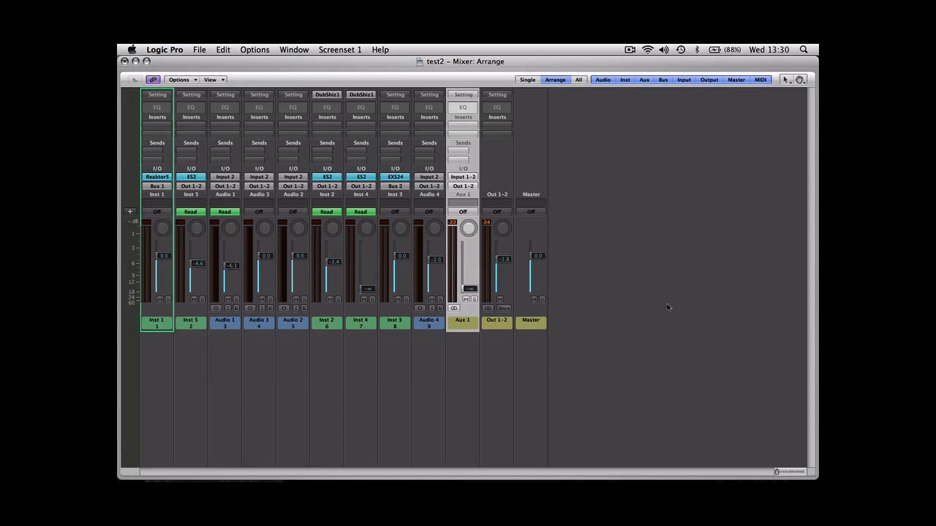
pyautogui.moveTo(468, 330)
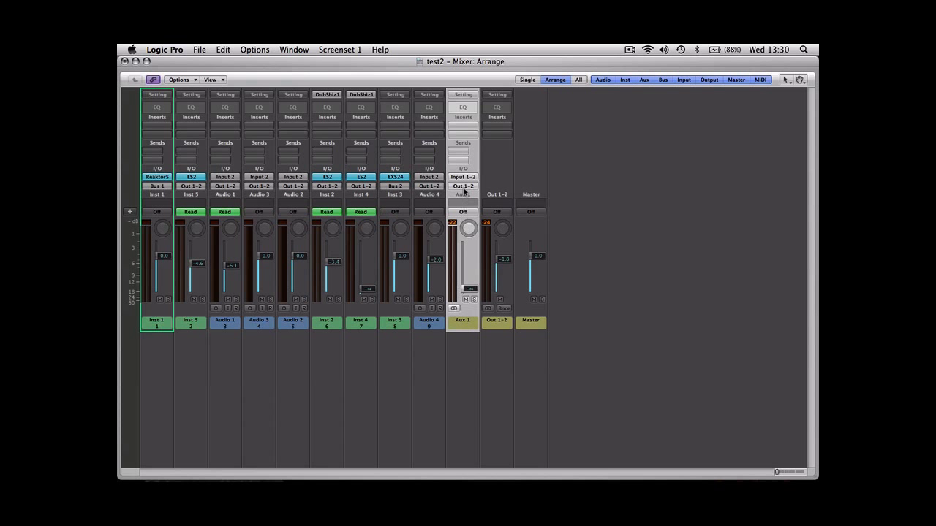
# Set Aux 1's input from Input 1-2 to Bus 1
pyautogui.click(463, 177)
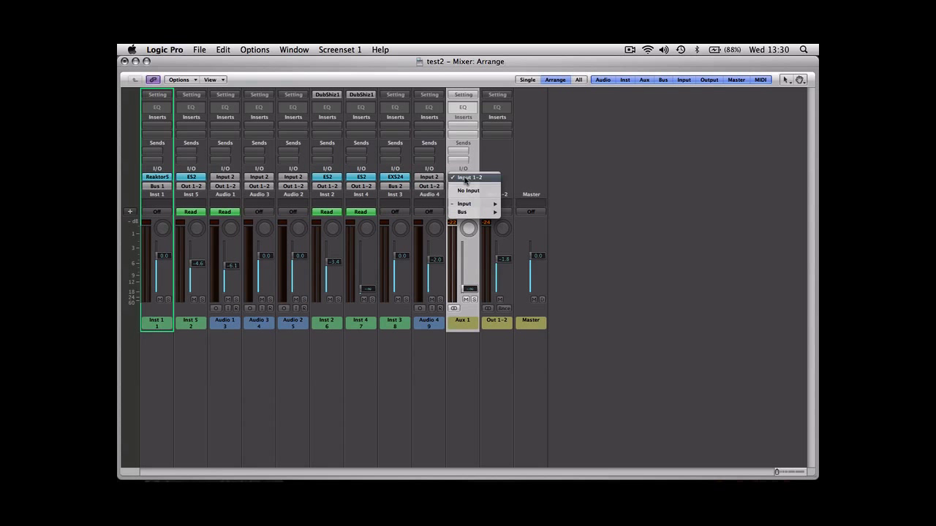
pyautogui.click(463, 212)
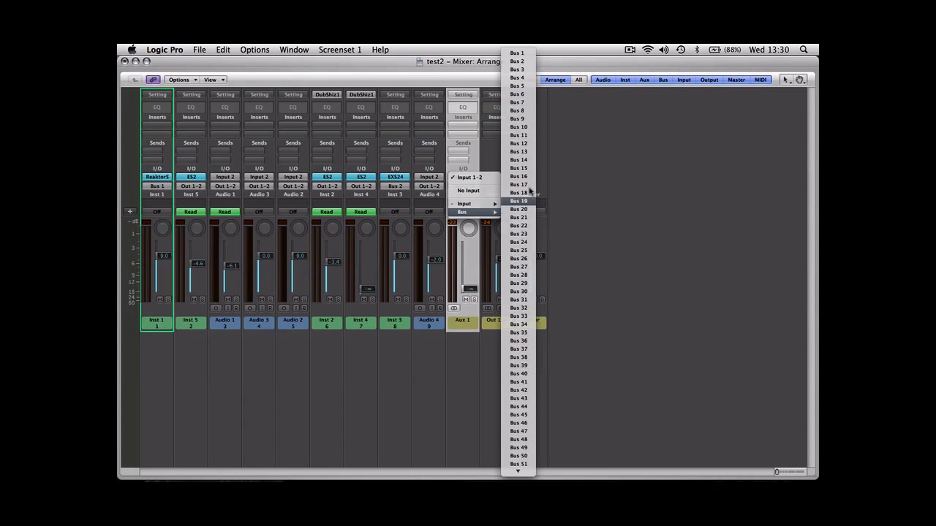
pyautogui.moveTo(517, 217)
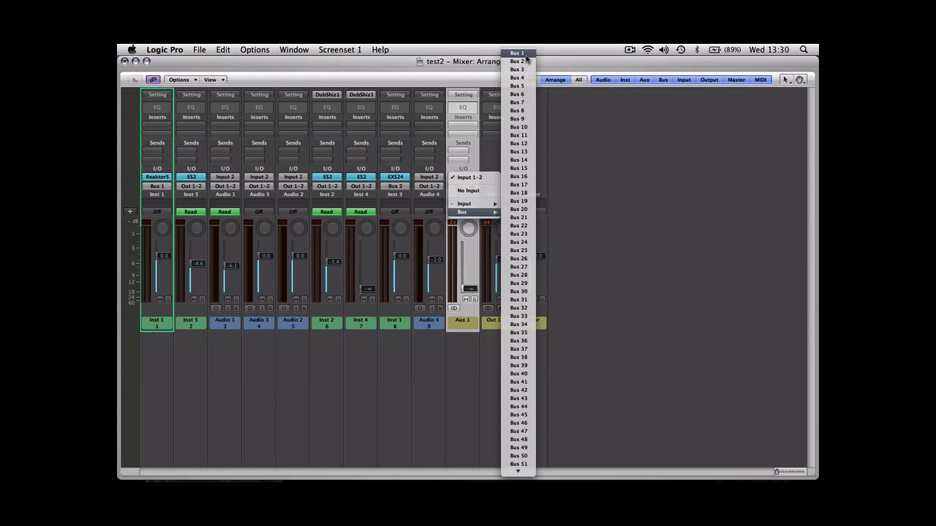
pyautogui.click(516, 53)
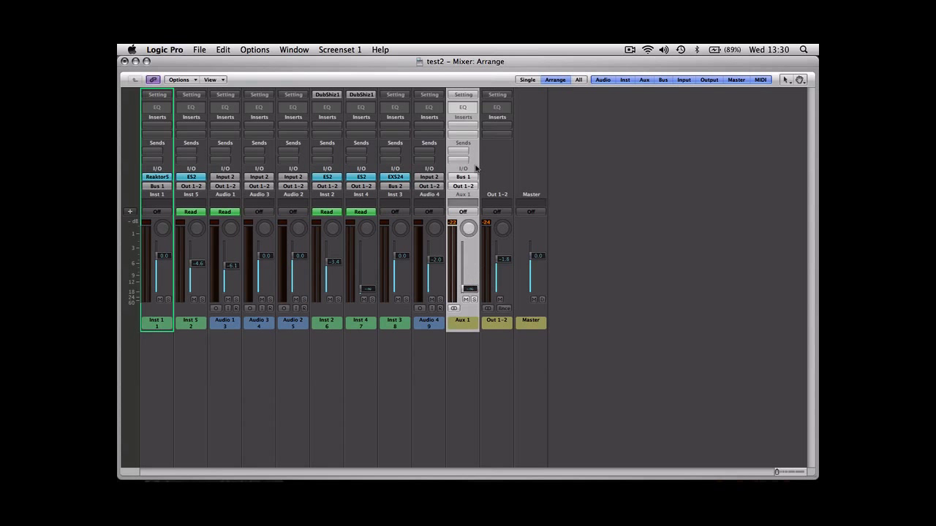
# Insert GoldVerb from the Reverb category on Aux 1 and close its window
pyautogui.click(462, 117)
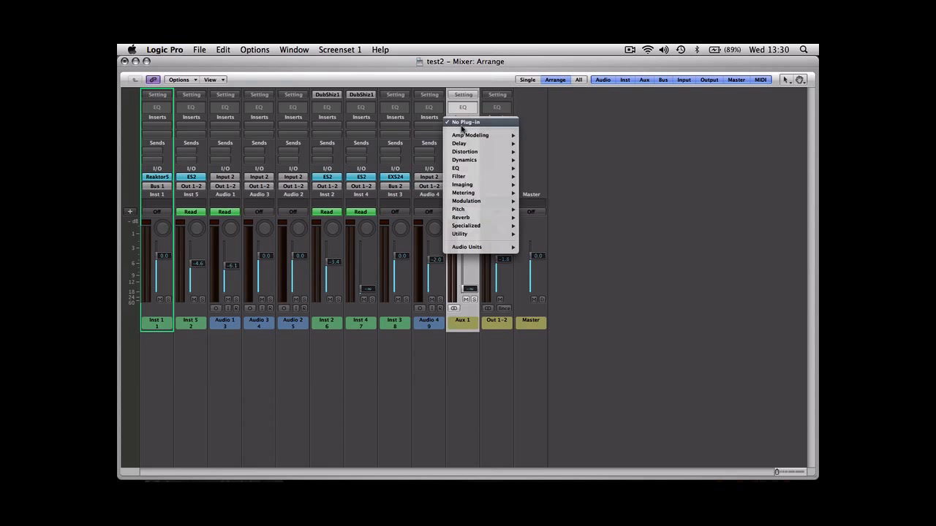
pyautogui.moveTo(461, 217)
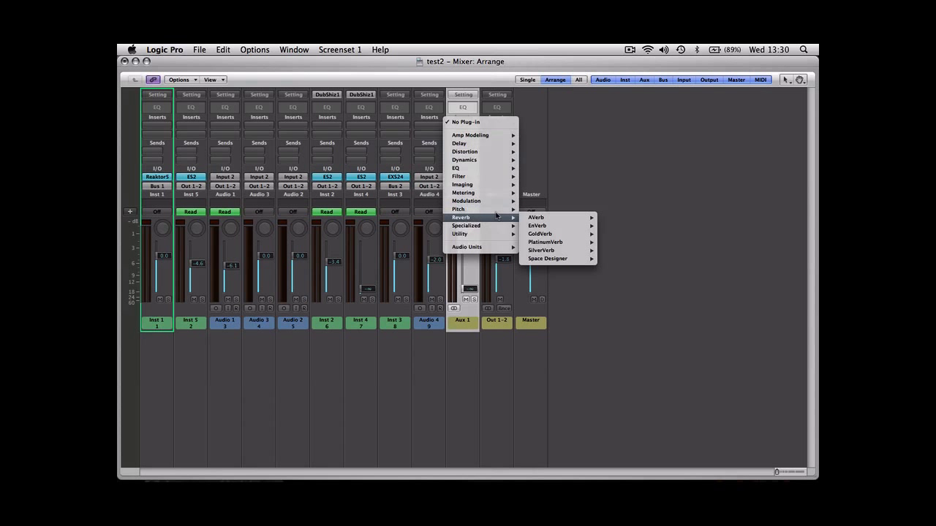
pyautogui.click(539, 233)
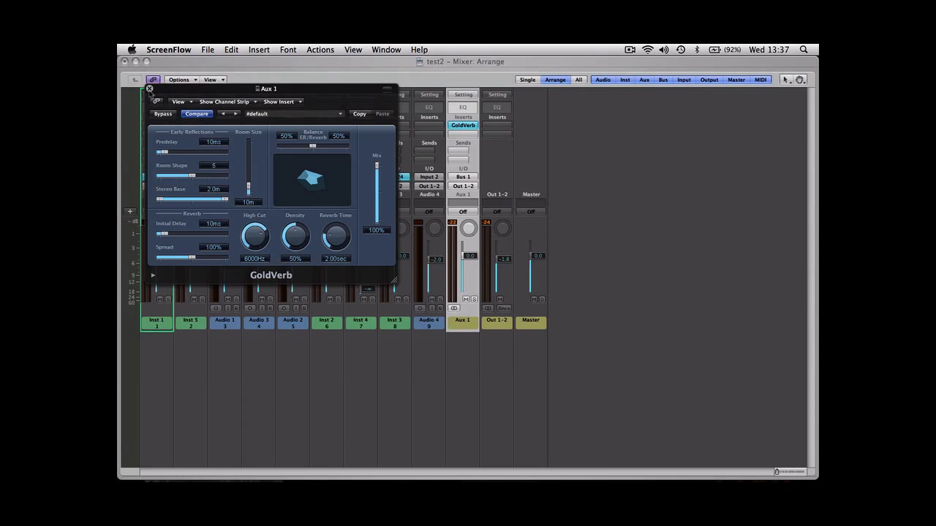
pyautogui.click(150, 89)
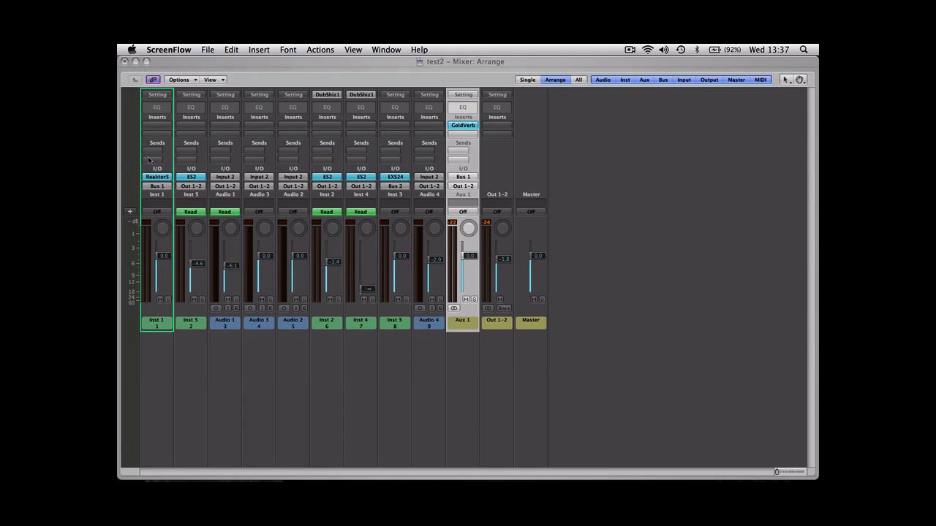
pyautogui.moveTo(181, 119)
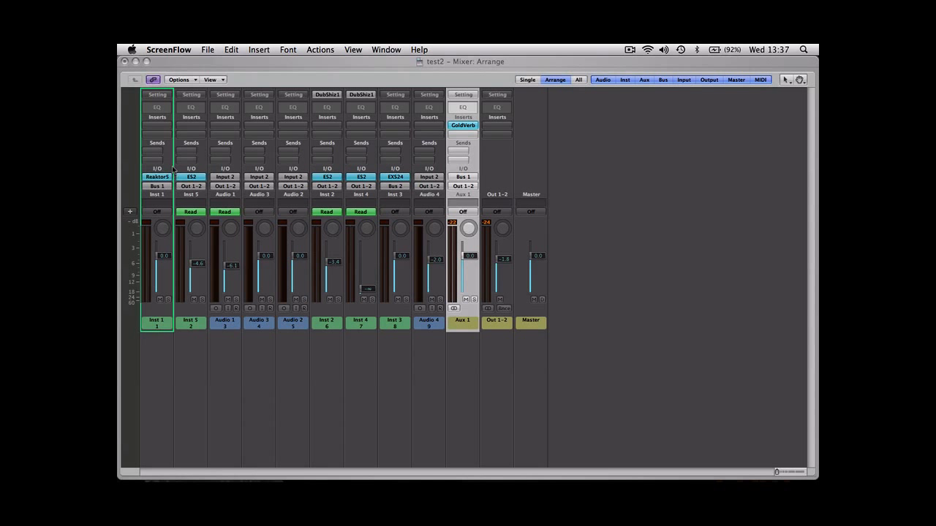
# Add a send on Inst 1 to Bus 1 (Aux 1)
pyautogui.click(156, 142)
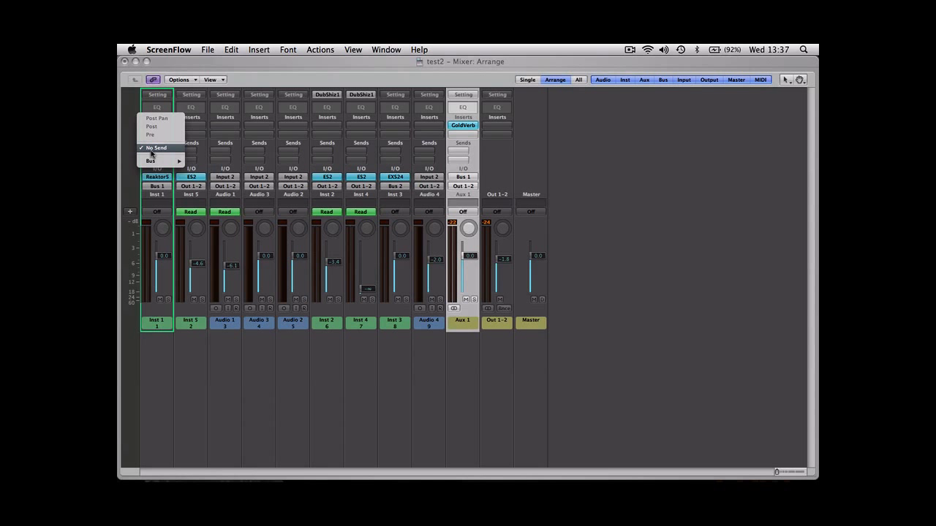
pyautogui.click(151, 161)
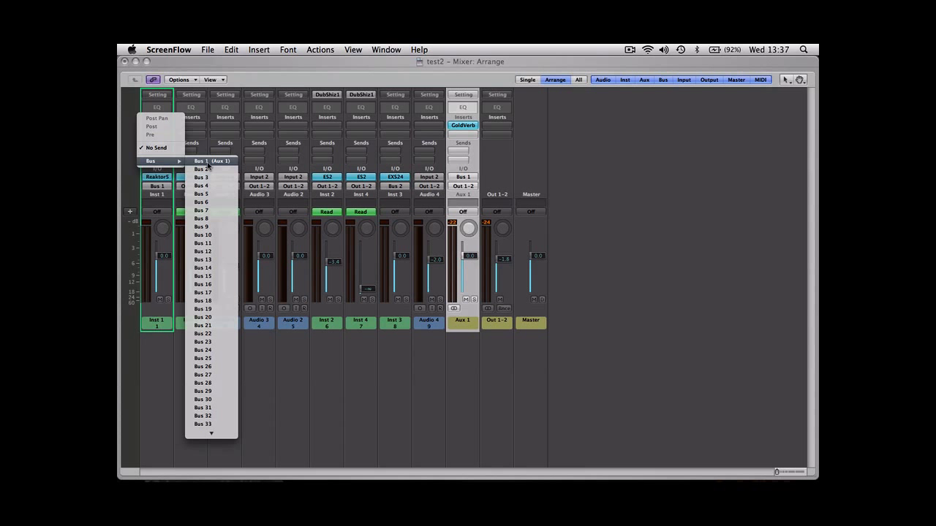
pyautogui.moveTo(218, 161)
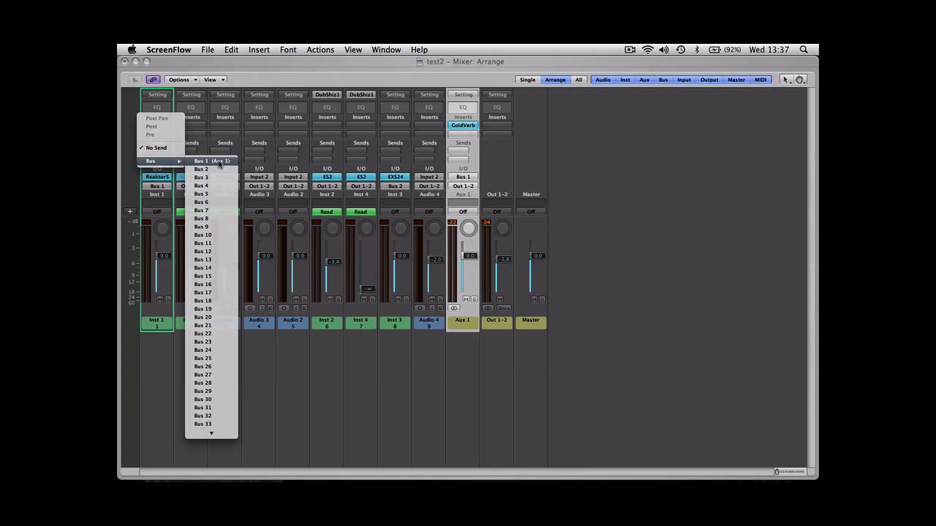
pyautogui.click(212, 161)
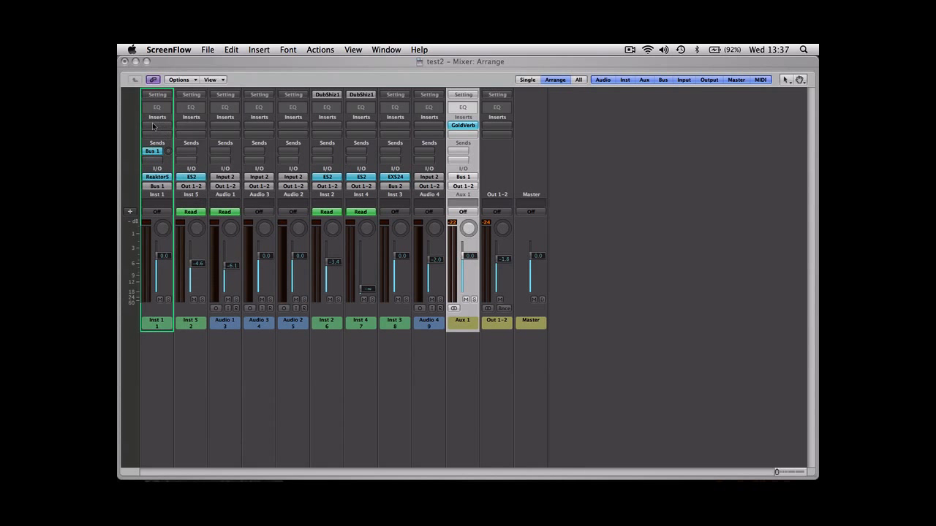
pyautogui.moveTo(473, 207)
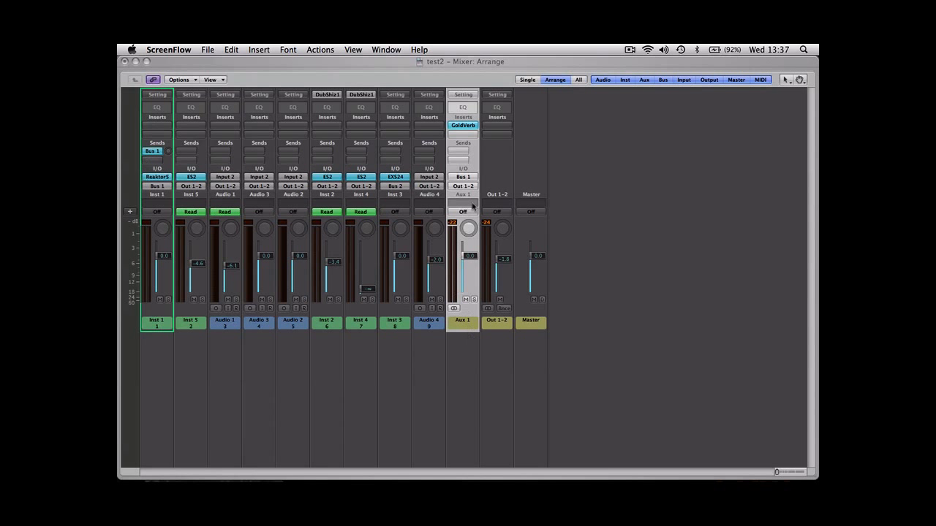
pyautogui.moveTo(174, 154)
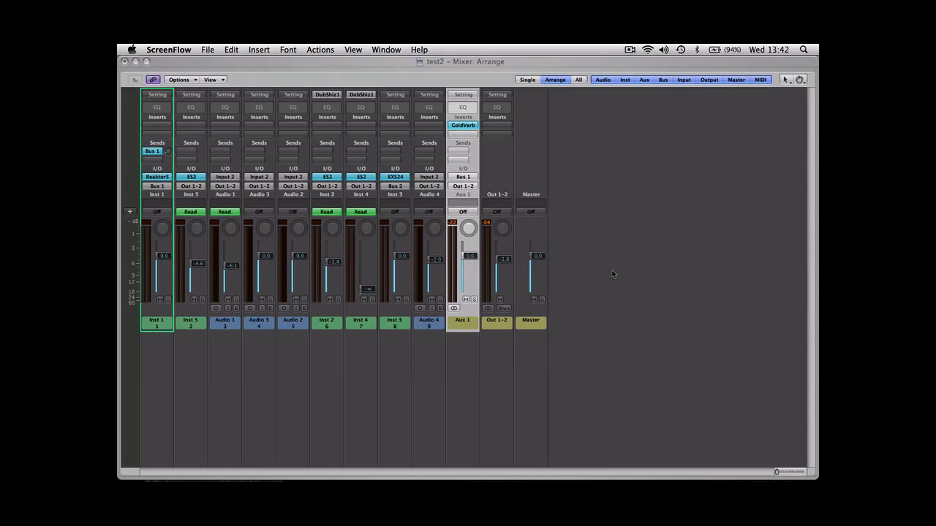
pyautogui.moveTo(475, 300)
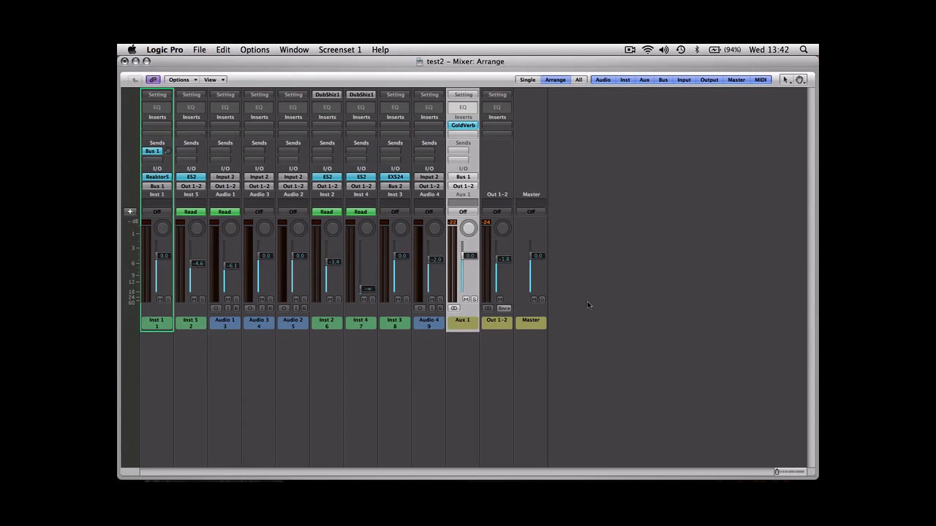
pyautogui.moveTo(474, 302)
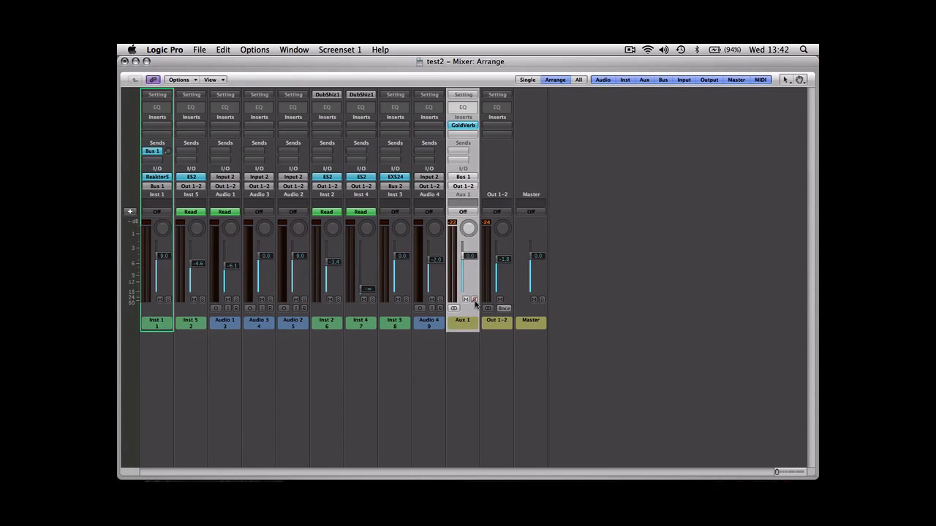
pyautogui.moveTo(460, 356)
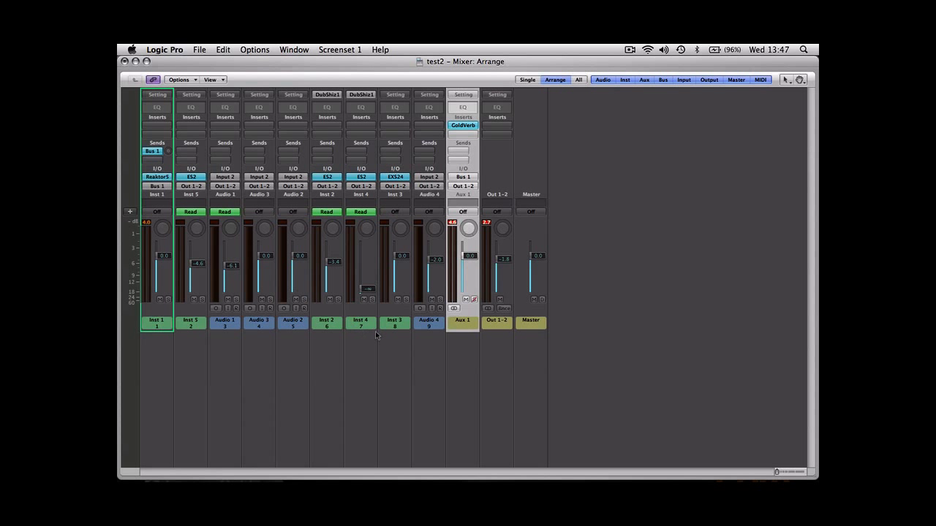
# Solo Inst 3, add a send to Bus 1, and raise it to +4.6 dB
pyautogui.click(405, 299)
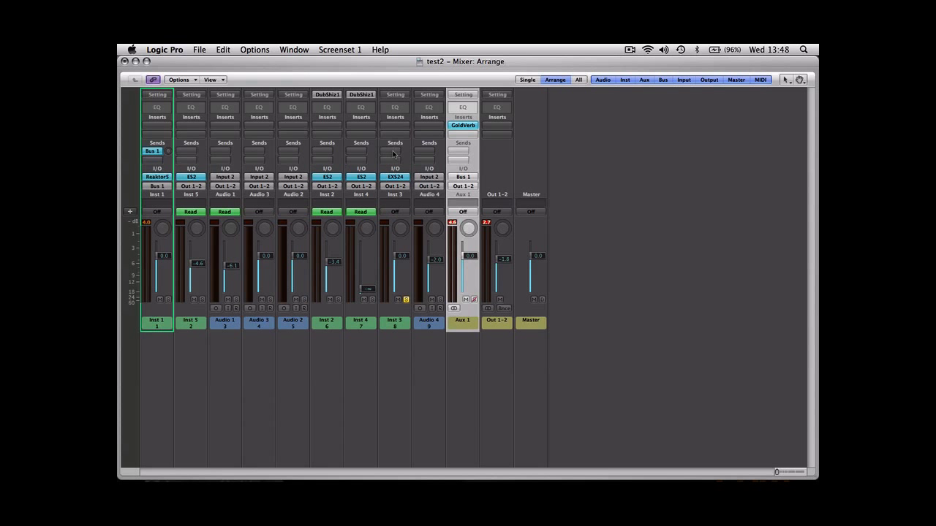
pyautogui.click(395, 151)
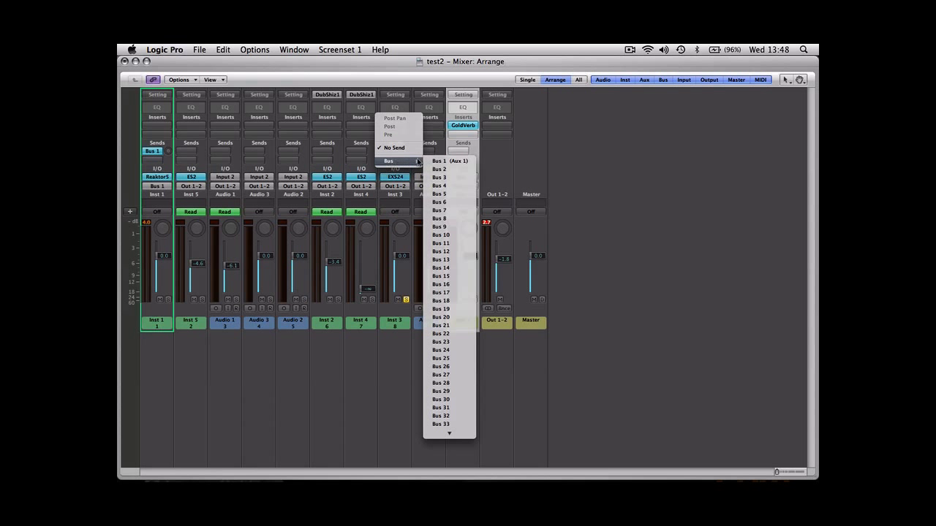
pyautogui.click(439, 160)
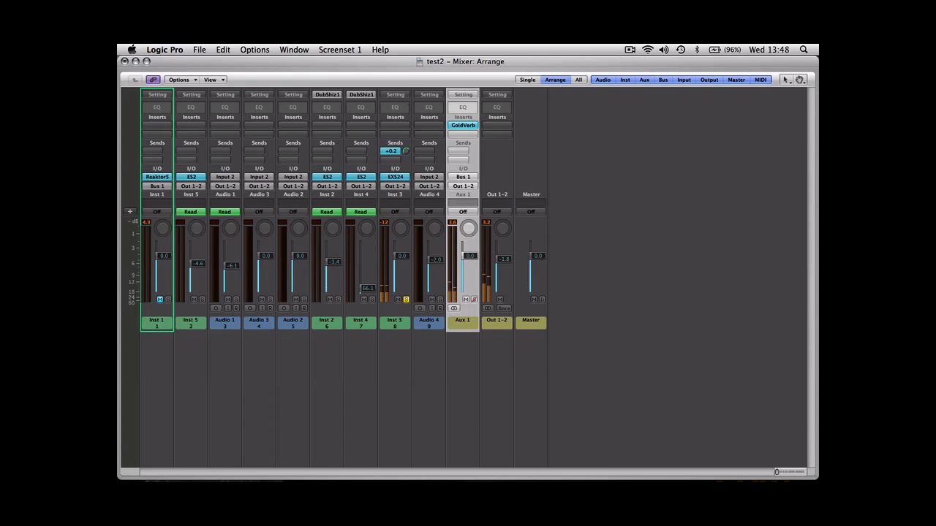
pyautogui.moveTo(395, 151); pyautogui.dragTo(395, 143)
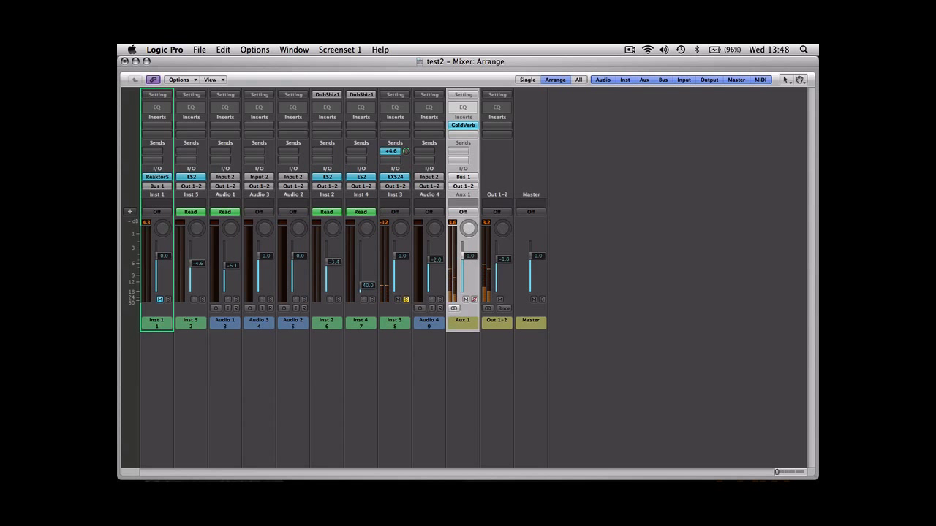